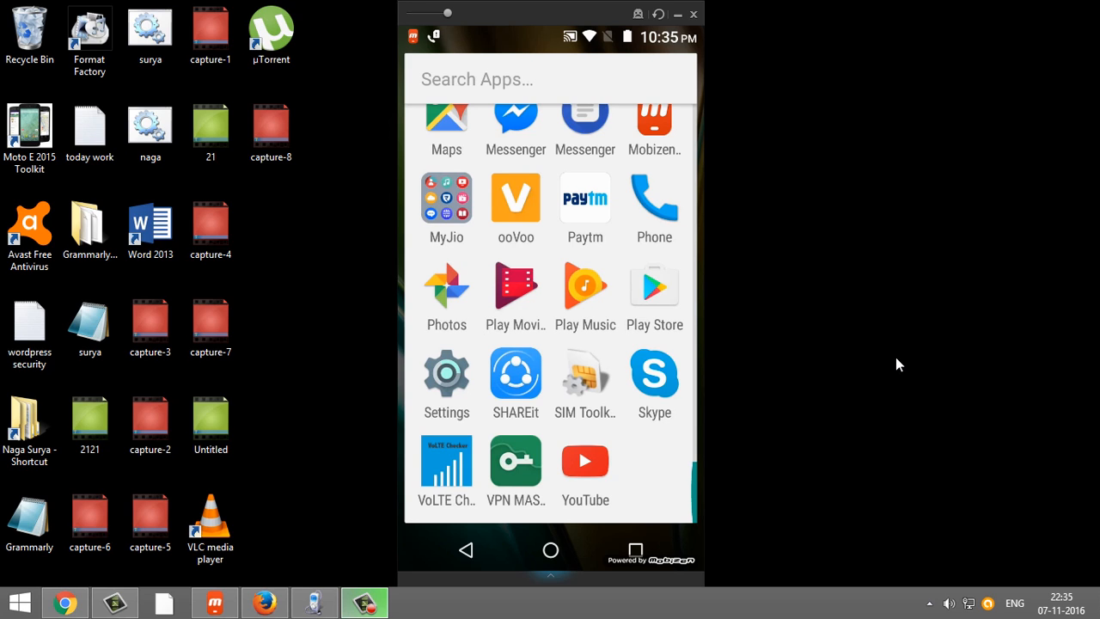
{"action": "mouse_move", "coordinate": [1019, 436]}
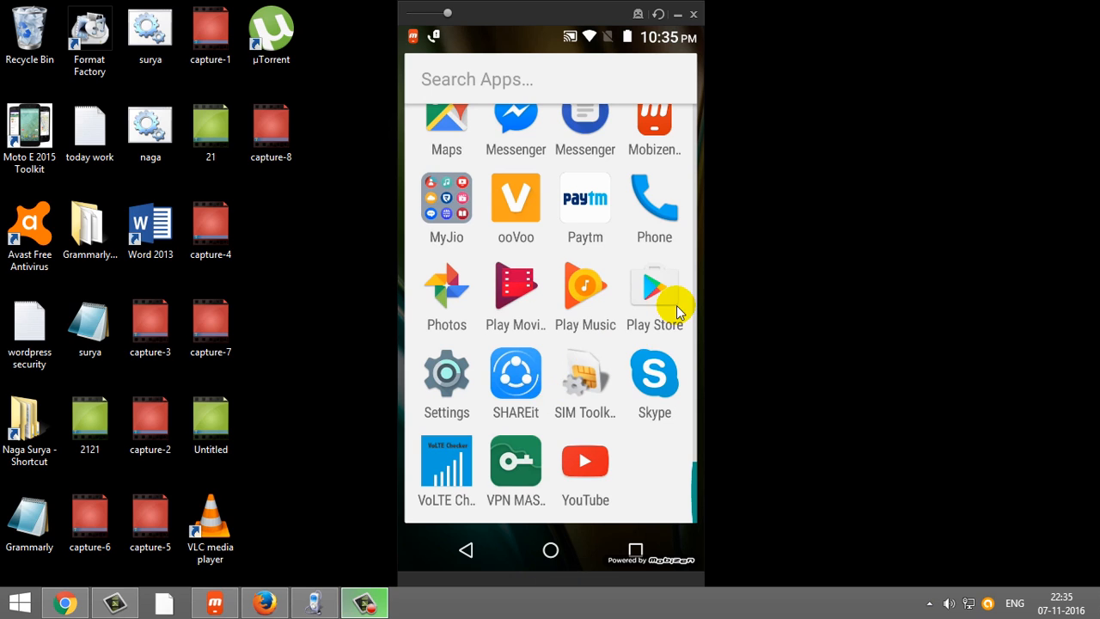
{"action": "mouse_move", "coordinate": [700, 392]}
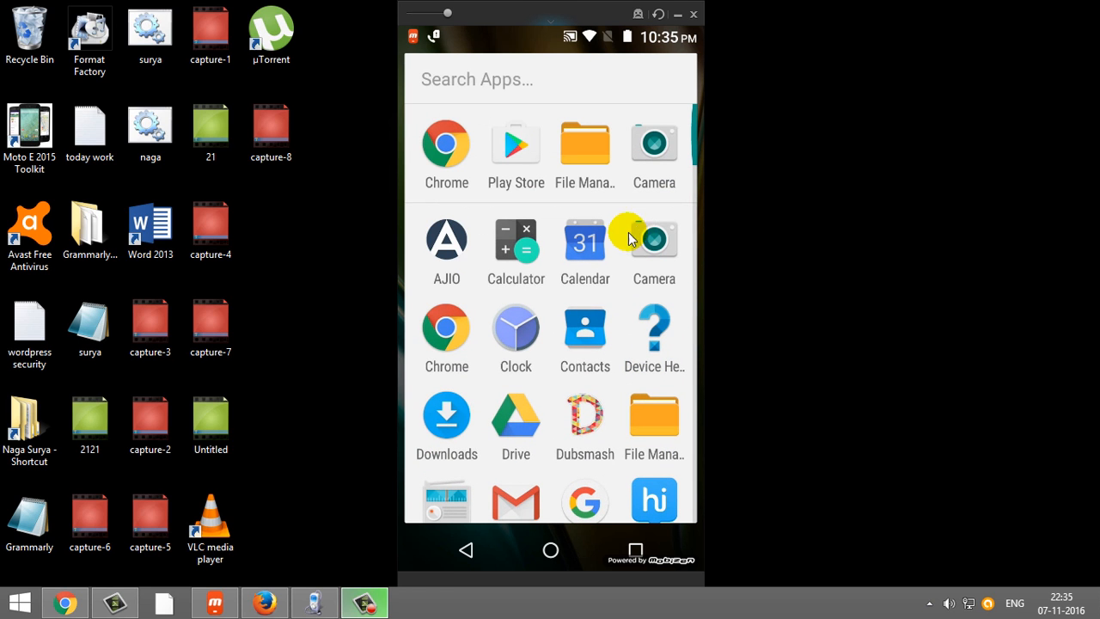
{"action": "mouse_move", "coordinate": [614, 232]}
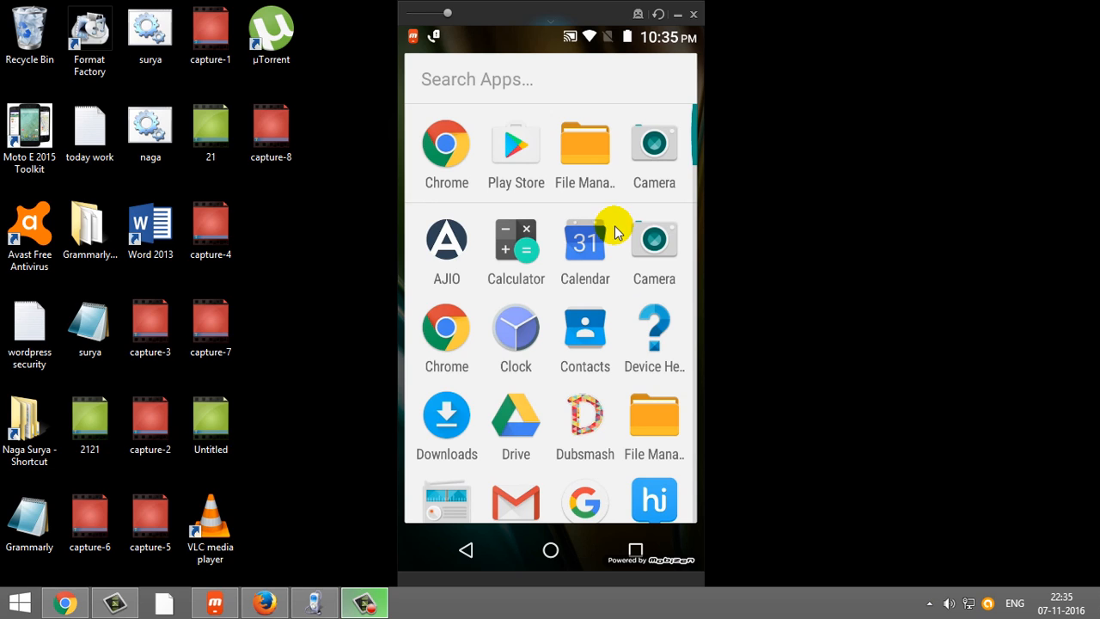
{"action": "mouse_move", "coordinate": [492, 326]}
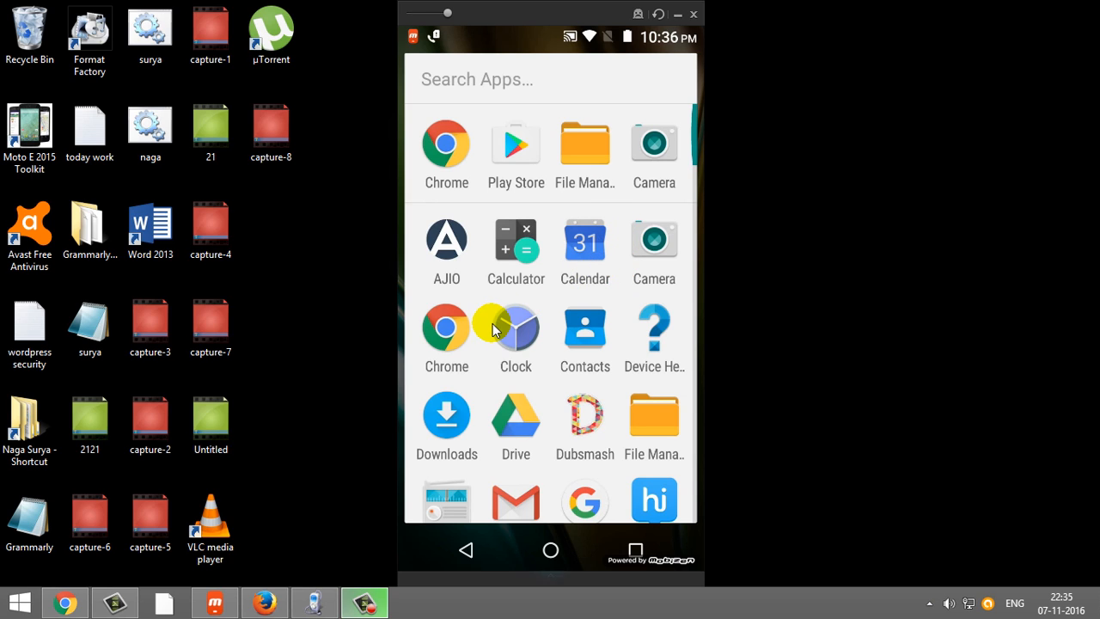
{"action": "mouse_move", "coordinate": [558, 322]}
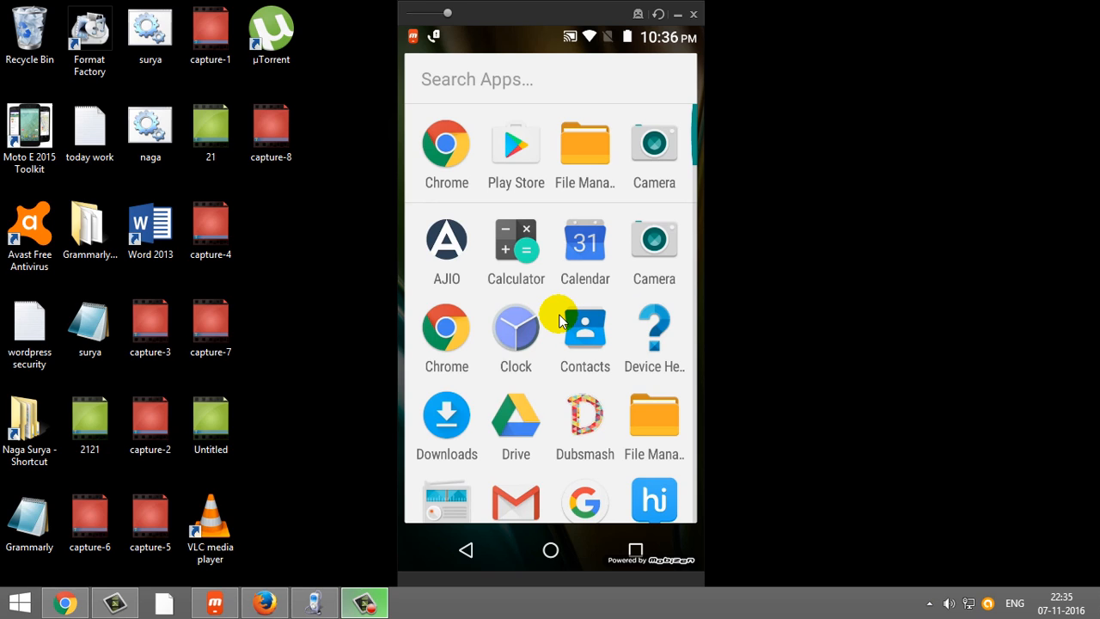
{"action": "mouse_move", "coordinate": [565, 384]}
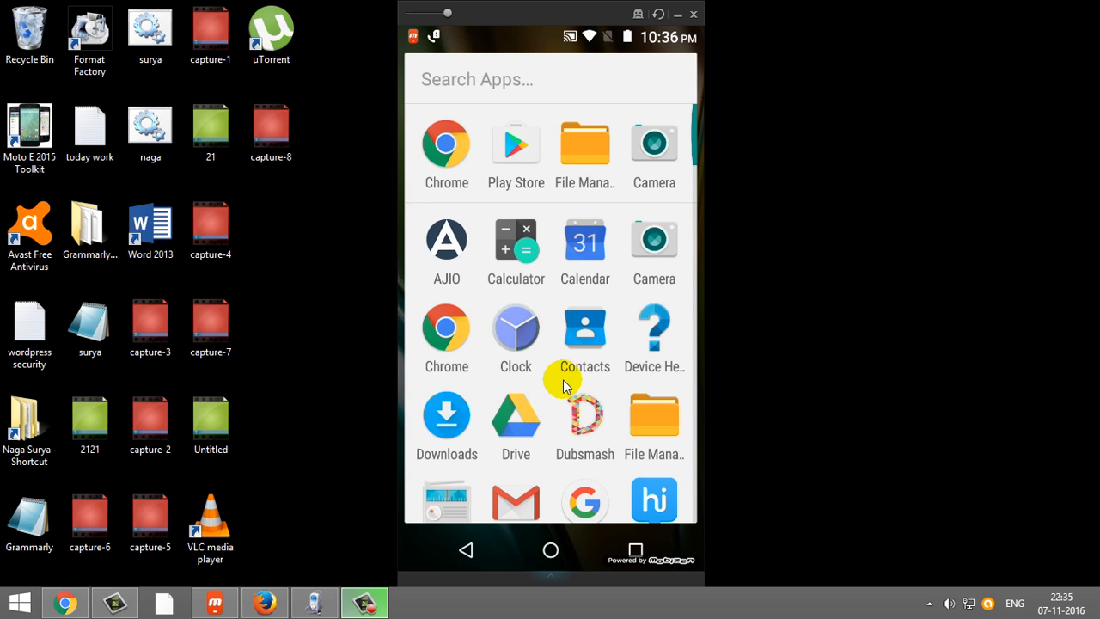
{"action": "mouse_move", "coordinate": [599, 355]}
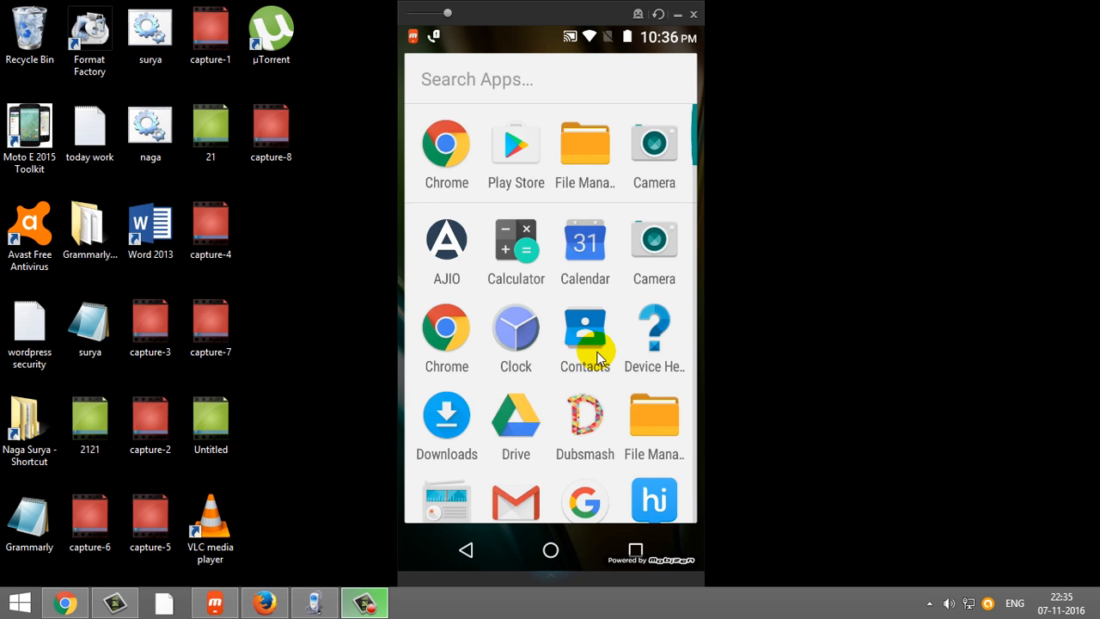
Turn on Unknown sources in Settings > Security and accept the risk warning.
{"action": "scroll", "scroll_direction": "down", "scroll_amount": 3}
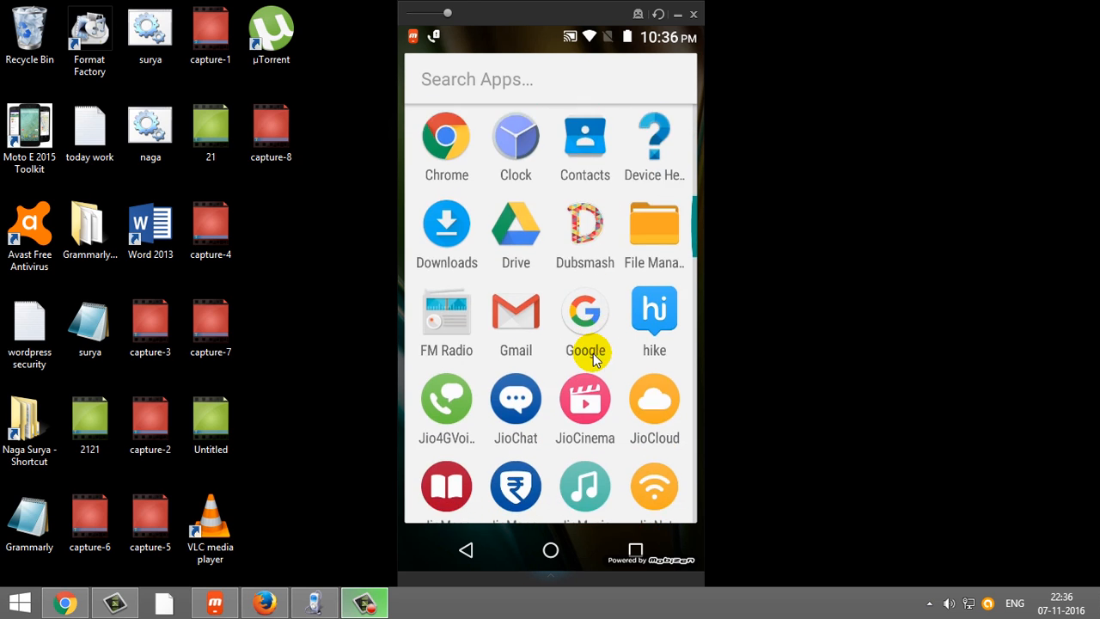
{"action": "scroll", "scroll_direction": "down", "scroll_amount": 3}
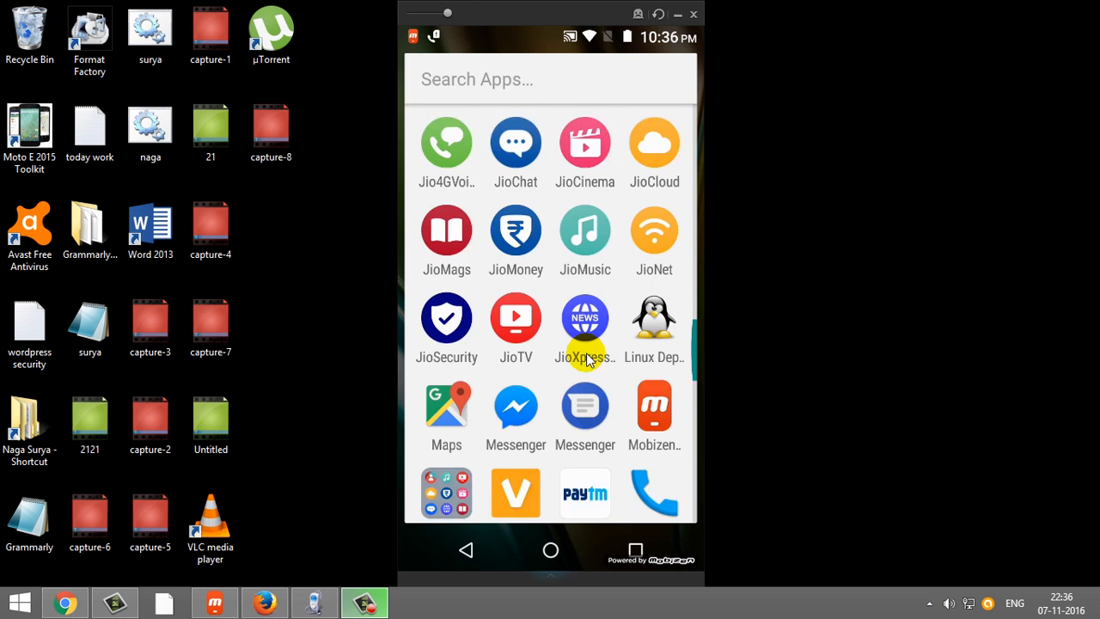
{"action": "scroll", "scroll_direction": "down", "scroll_amount": 3}
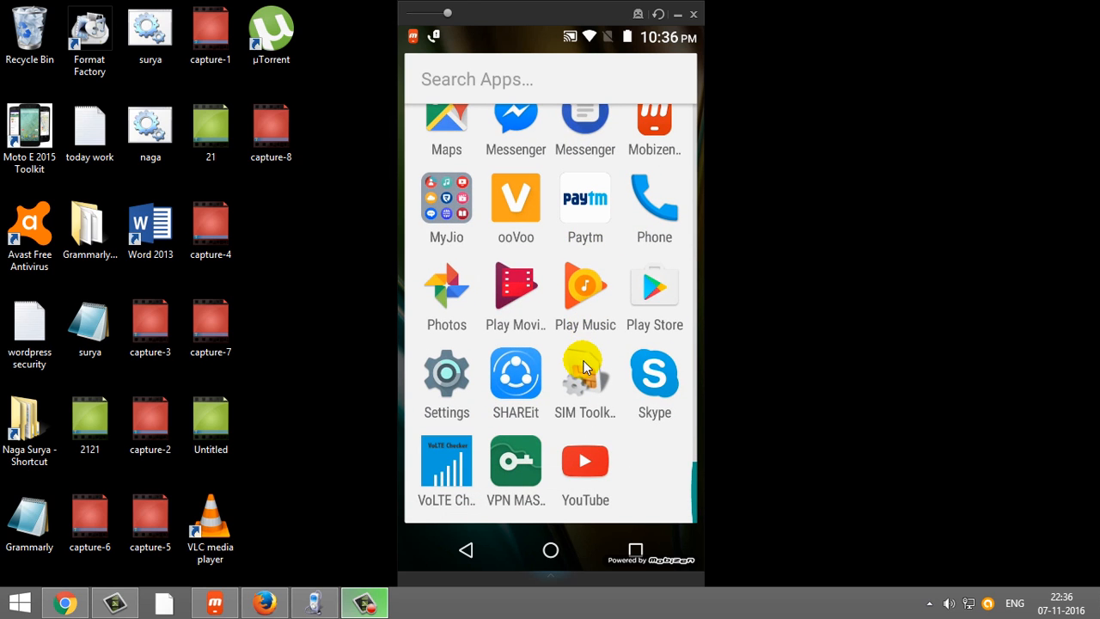
{"action": "scroll", "scroll_direction": "down", "scroll_amount": 3}
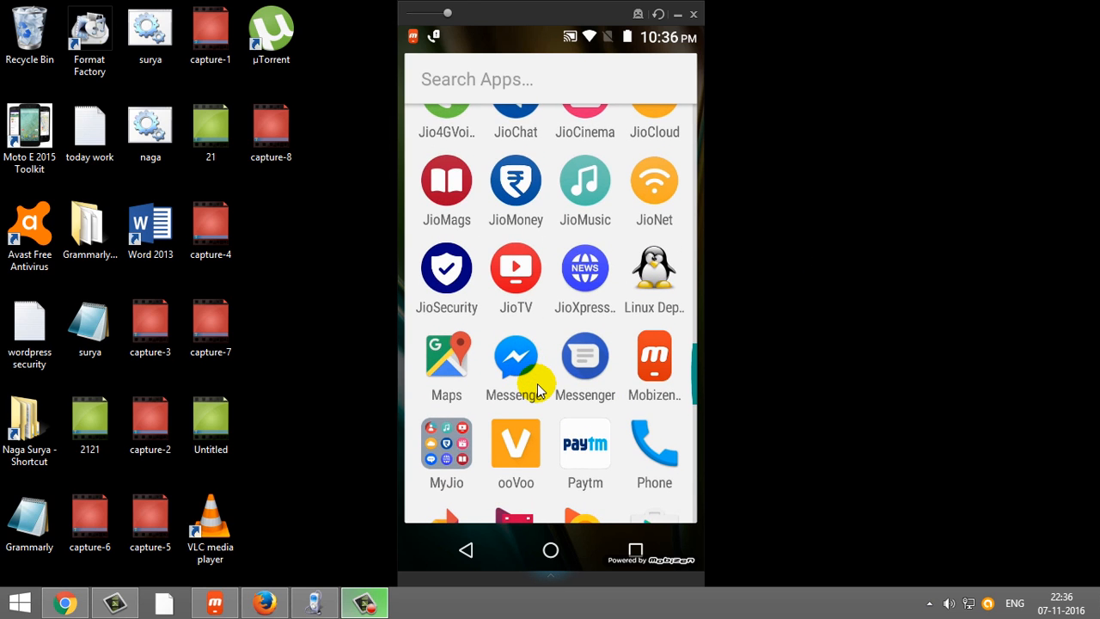
{"action": "scroll", "scroll_direction": "down", "scroll_amount": 3}
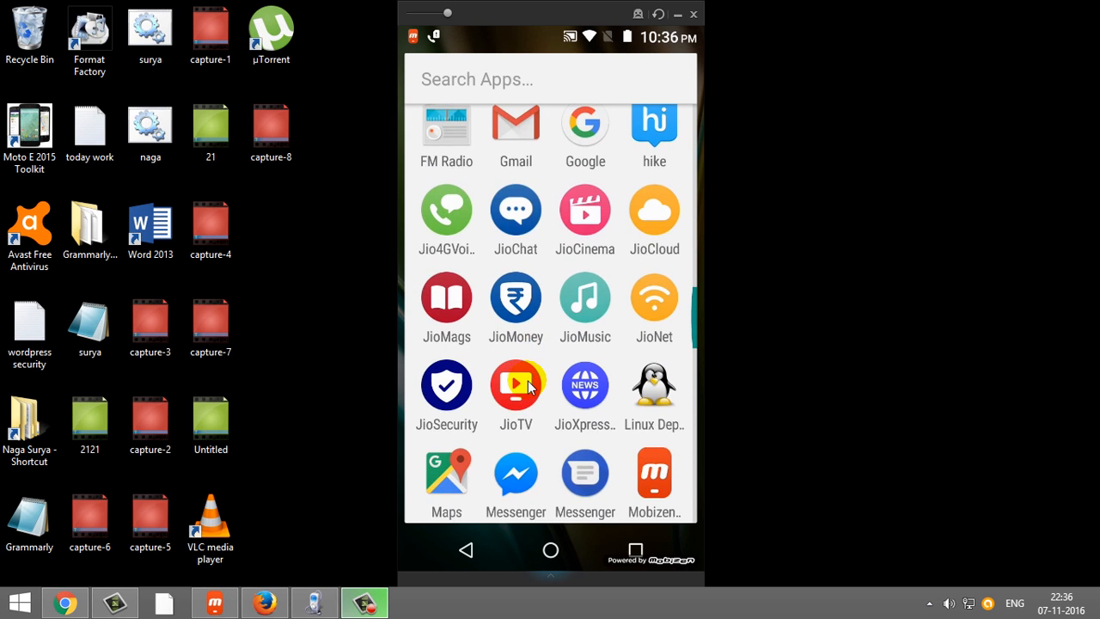
{"action": "scroll", "scroll_direction": "down", "scroll_amount": 3}
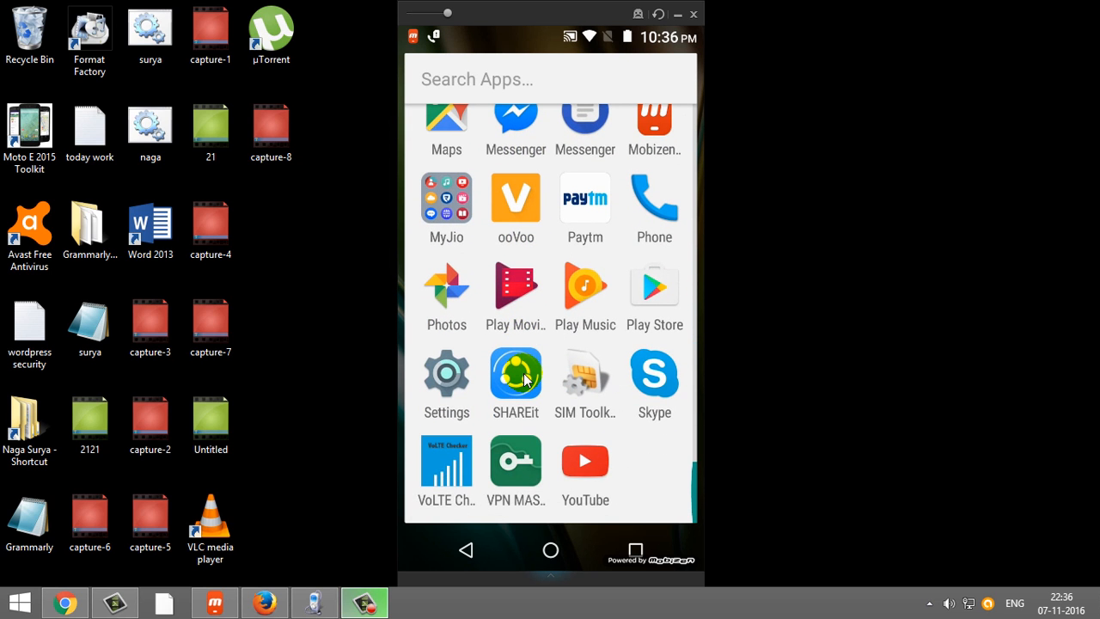
{"action": "left_click", "coordinate": [446, 376]}
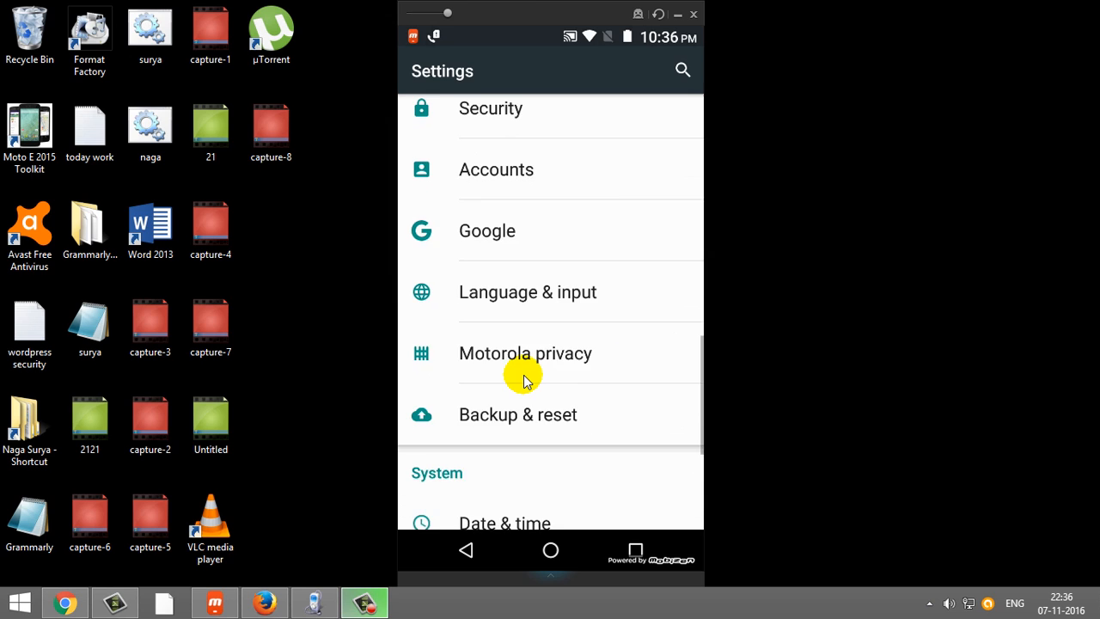
{"action": "left_click", "coordinate": [490, 108]}
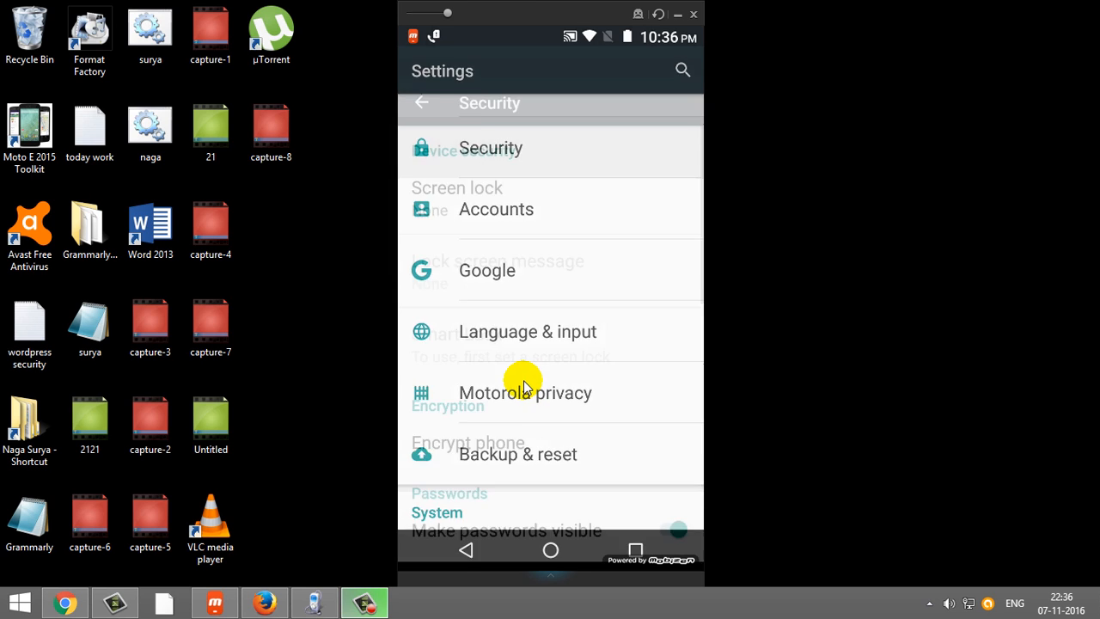
{"action": "scroll", "scroll_direction": "down", "scroll_amount": 3}
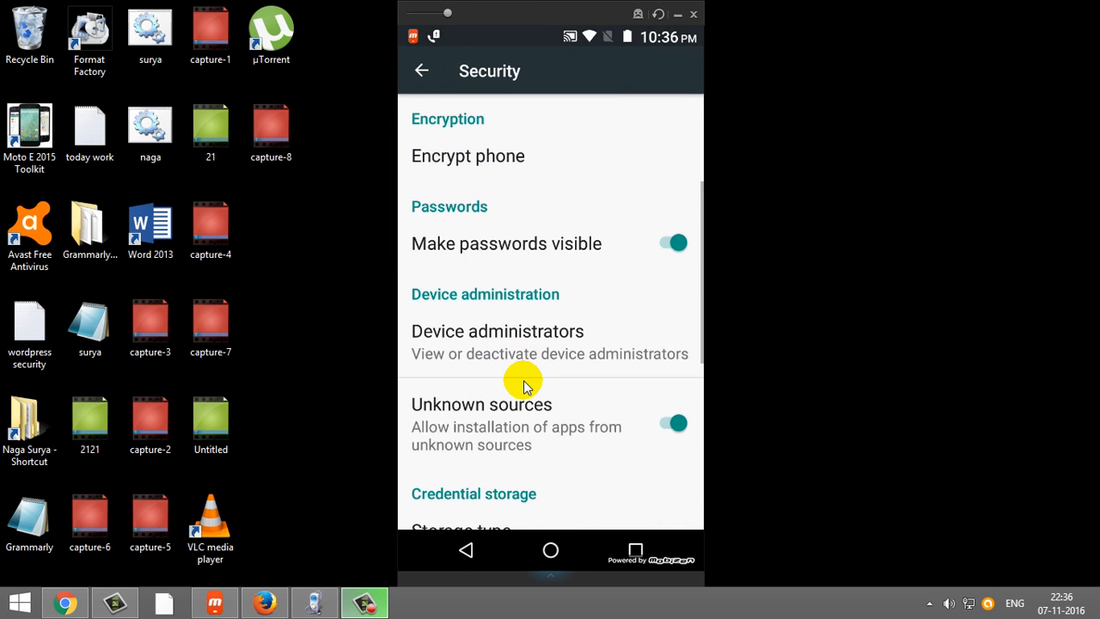
{"action": "left_click", "coordinate": [671, 423]}
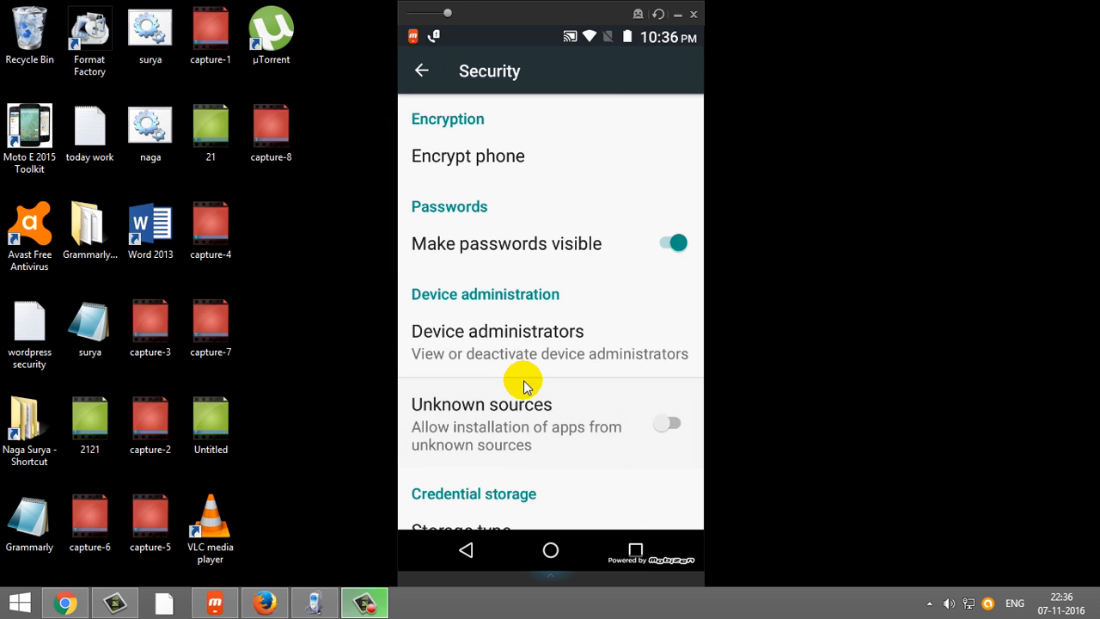
{"action": "left_click", "coordinate": [668, 423]}
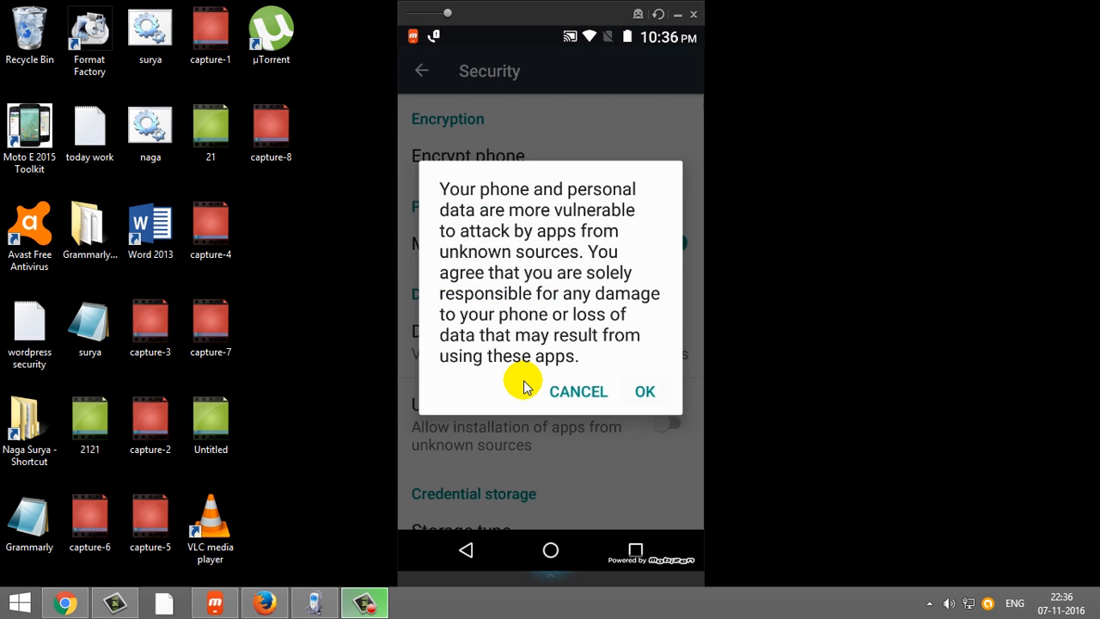
{"action": "left_click", "coordinate": [645, 391]}
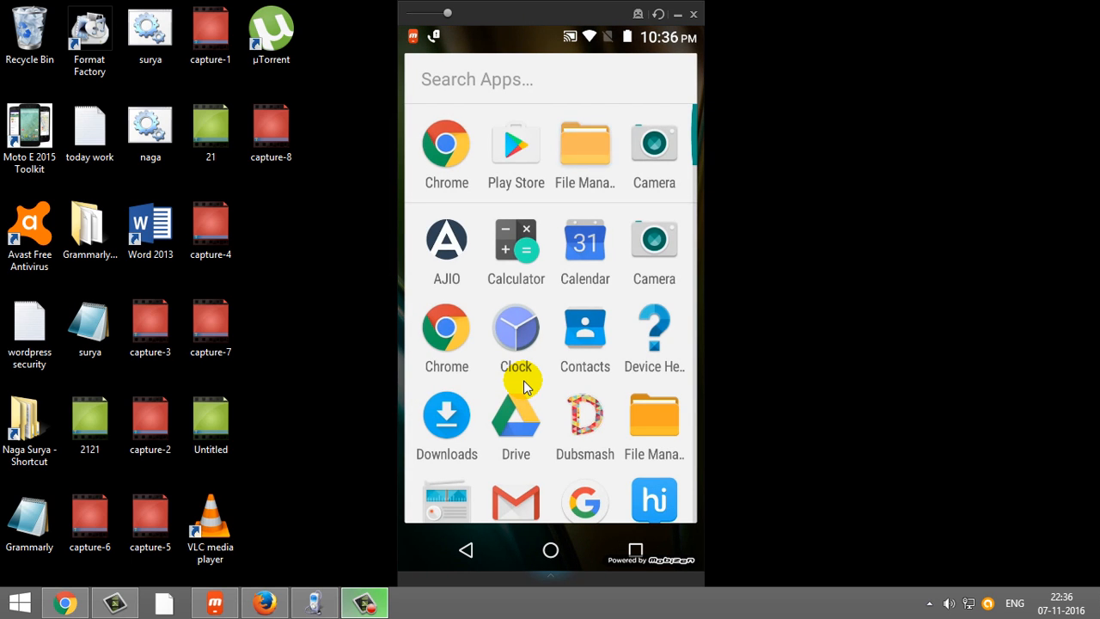
Install WhatsApp.apk from the File Manager's stored installer files.
{"action": "left_click", "coordinate": [585, 154]}
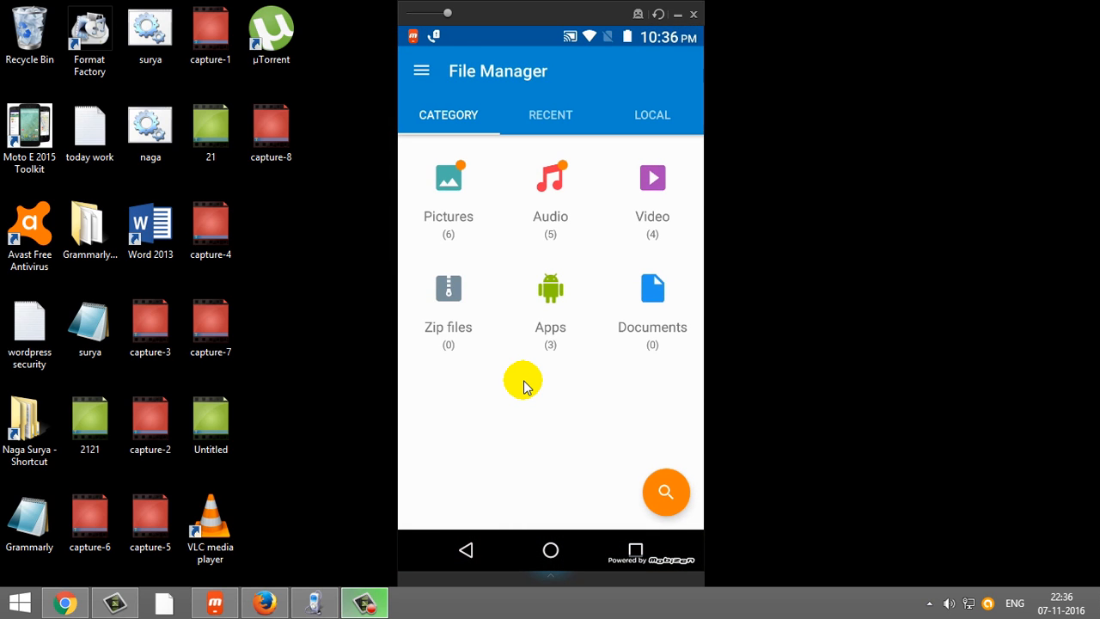
{"action": "left_click", "coordinate": [550, 288]}
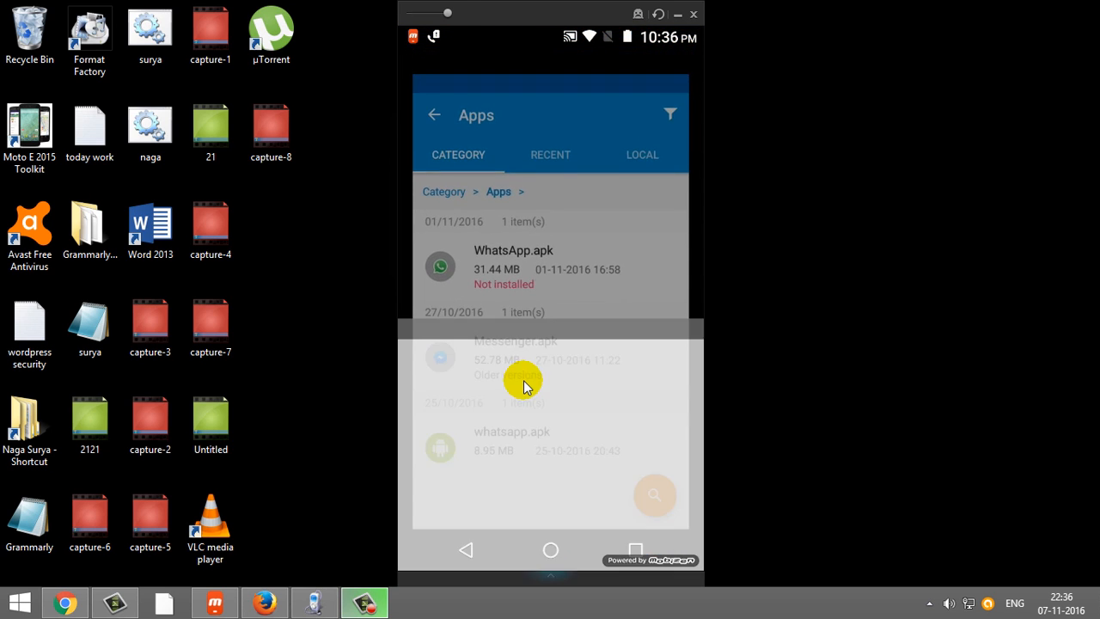
{"action": "left_click", "coordinate": [513, 250]}
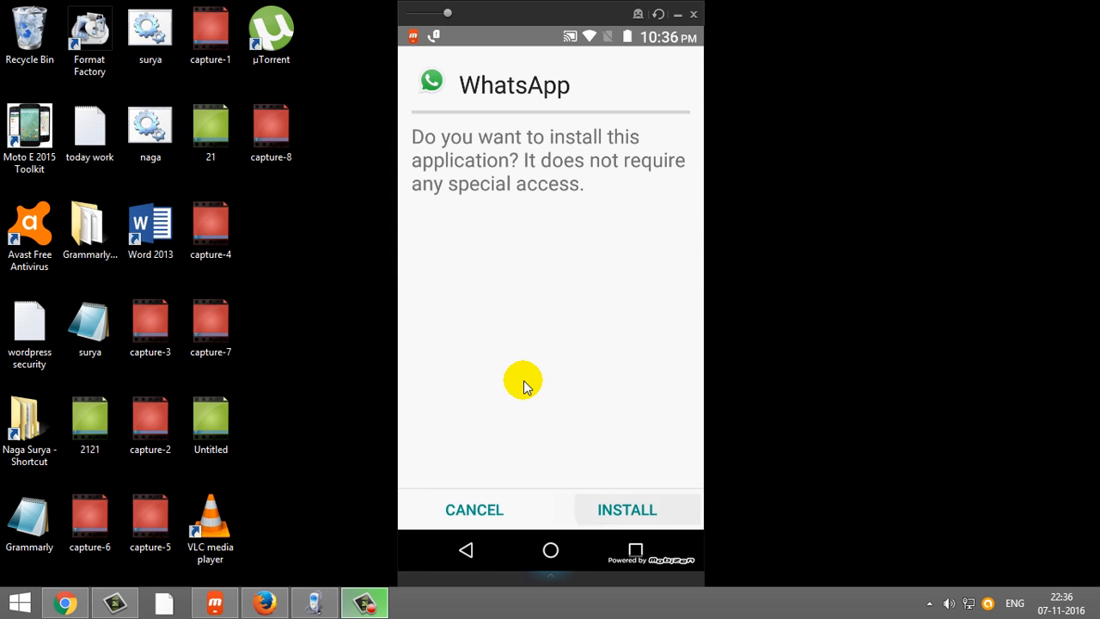
{"action": "left_click", "coordinate": [626, 508]}
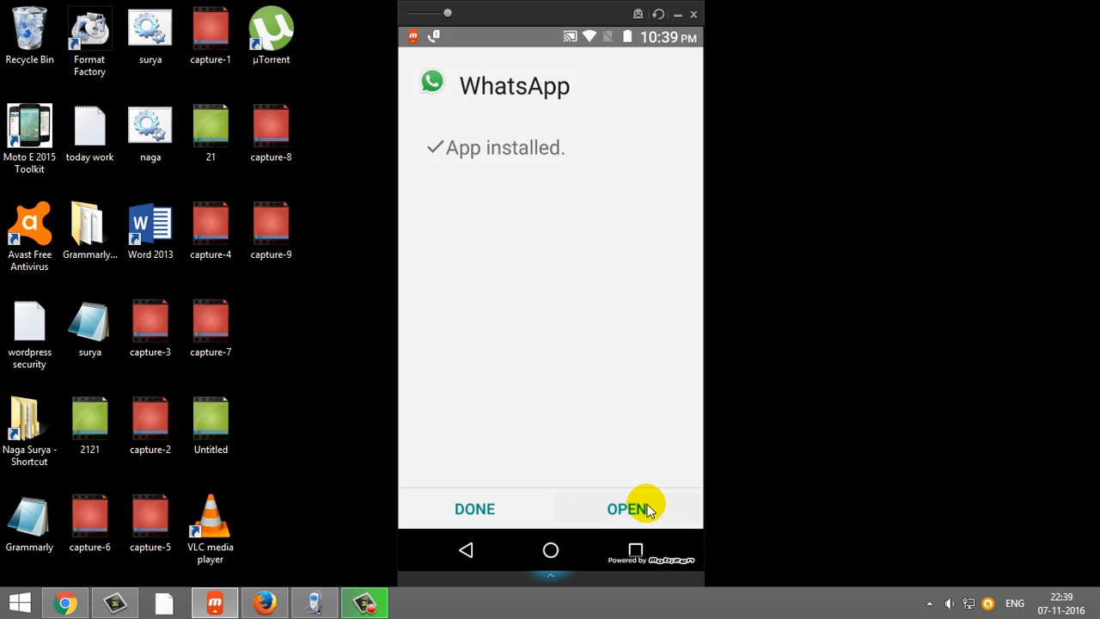
Launch WhatsApp, agree to terms, dismiss the tablet warning and allow contacts access.
{"action": "left_click", "coordinate": [627, 509]}
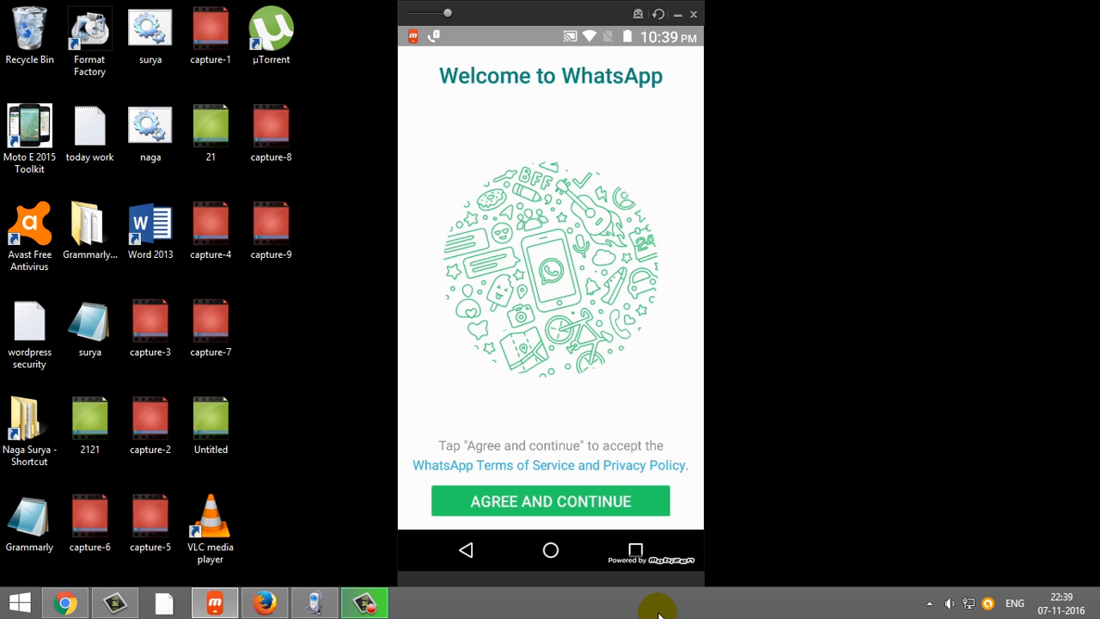
{"action": "left_click", "coordinate": [550, 501]}
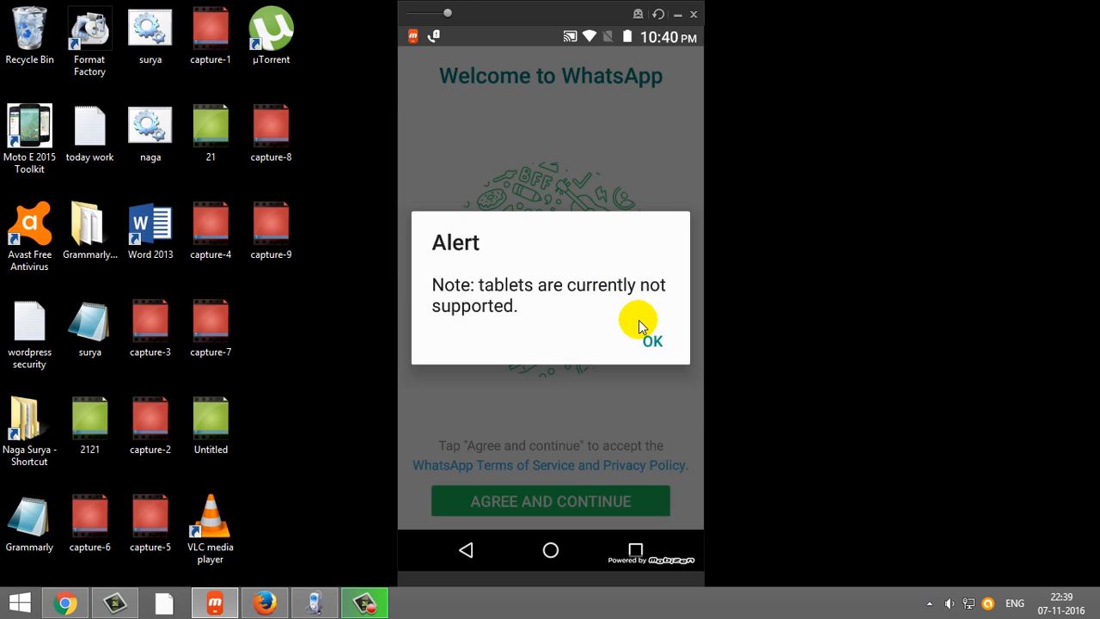
{"action": "left_click", "coordinate": [651, 340]}
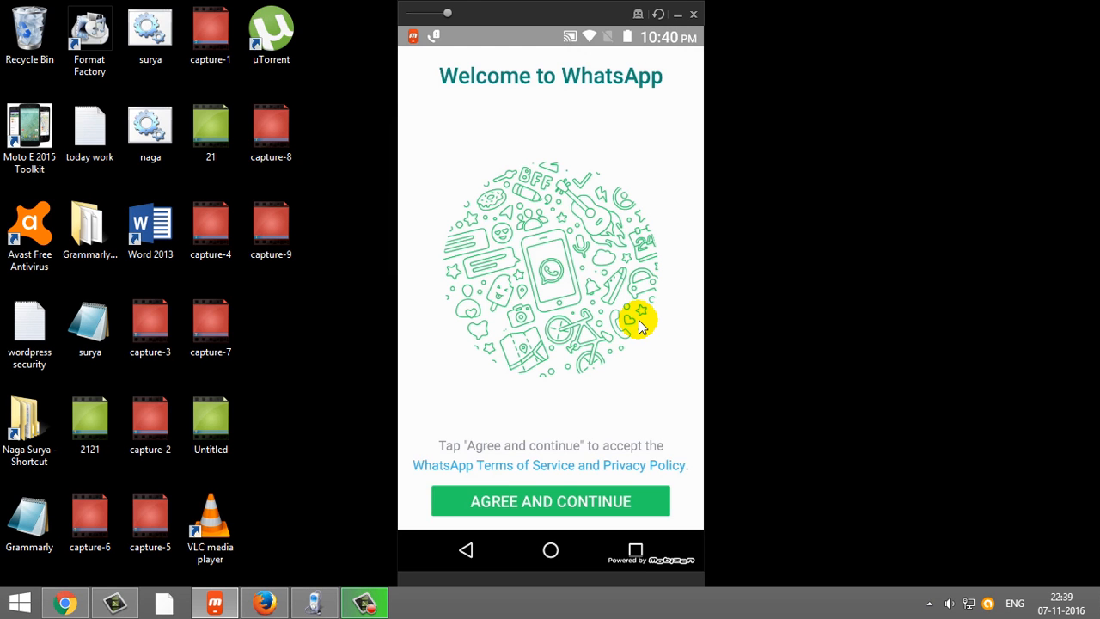
{"action": "left_click", "coordinate": [550, 500]}
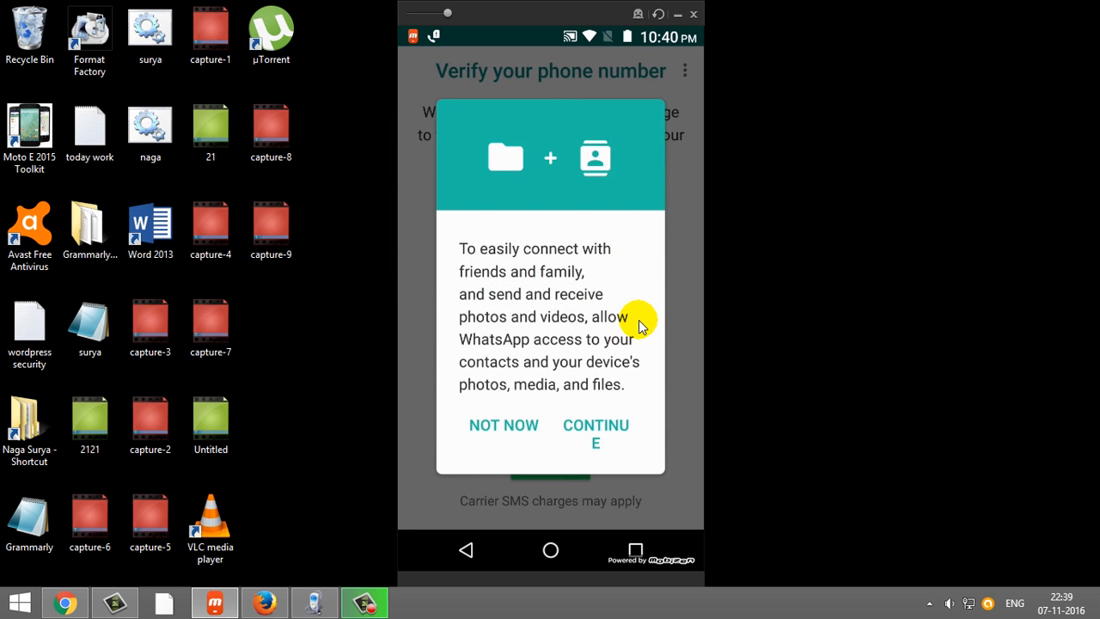
{"action": "left_click", "coordinate": [596, 433]}
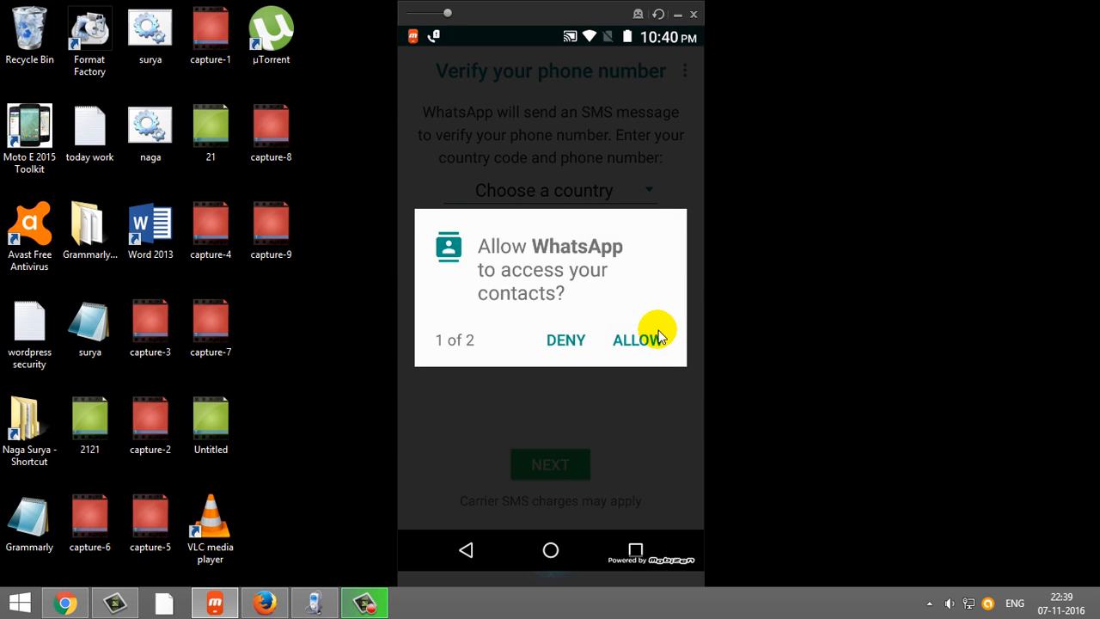
{"action": "left_click", "coordinate": [636, 339]}
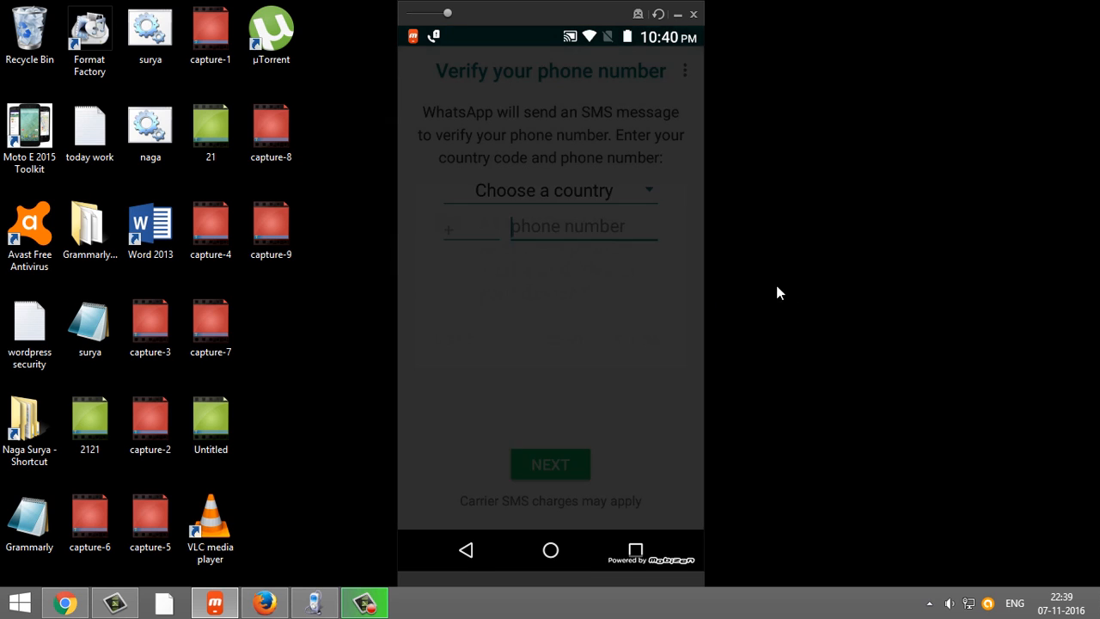
Grant the second permission, submit the phone number, and skip the found backup.
{"action": "left_click", "coordinate": [583, 225]}
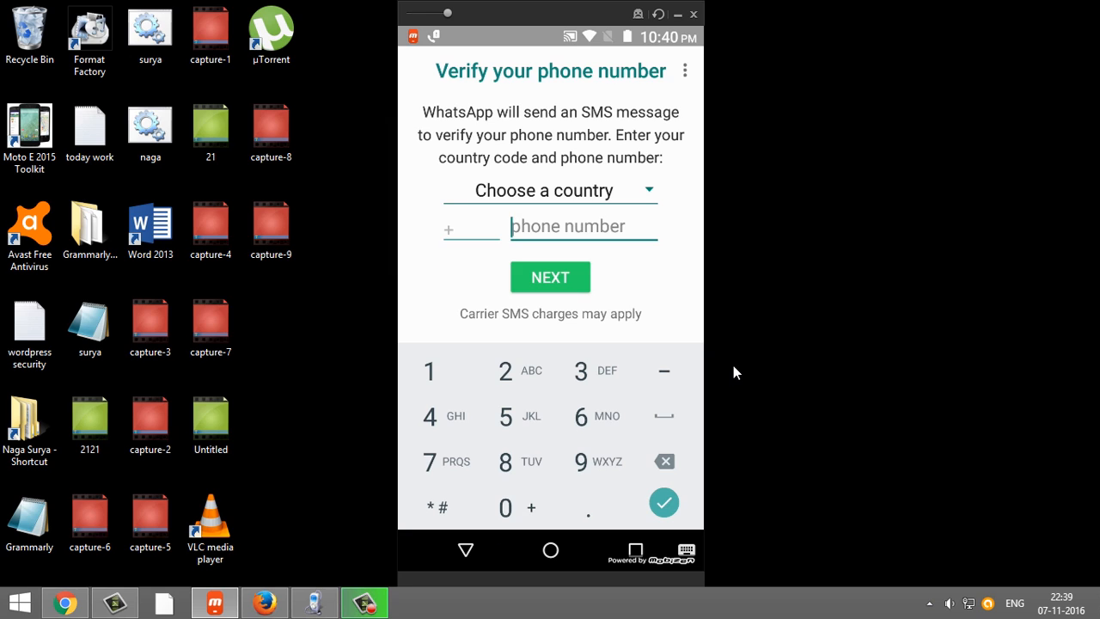
{"action": "left_click", "coordinate": [584, 226]}
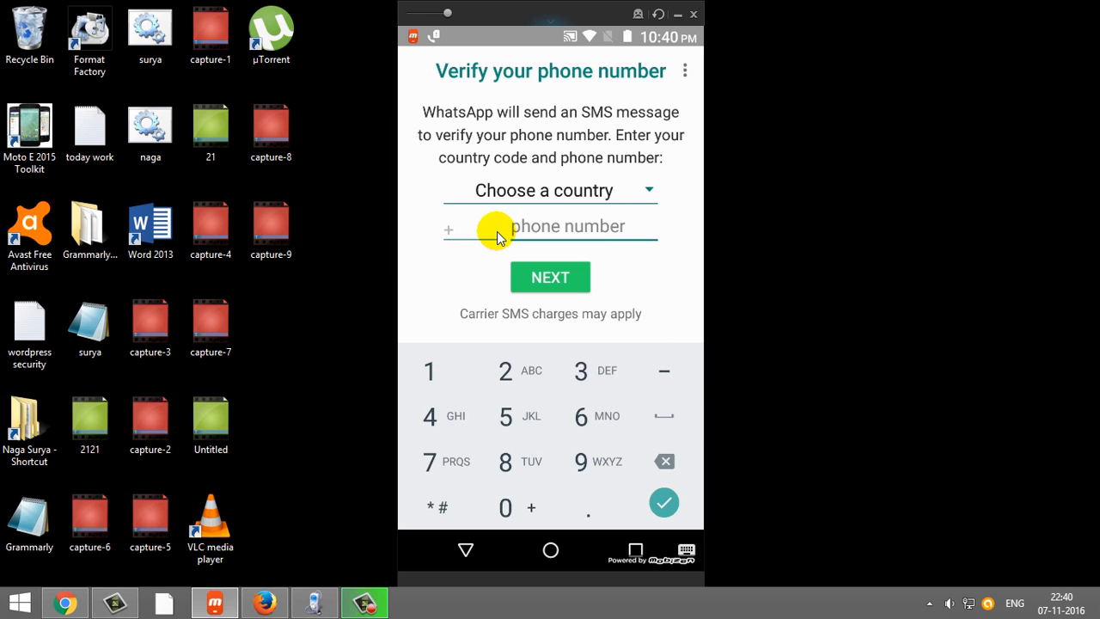
{"action": "left_click", "coordinate": [494, 226]}
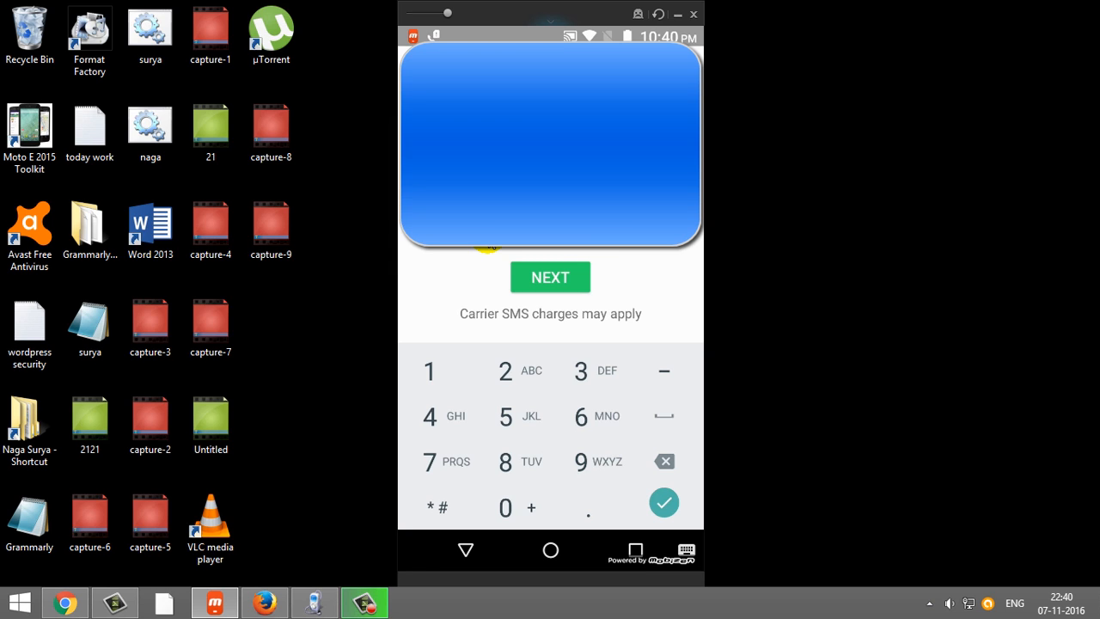
{"action": "left_click", "coordinate": [549, 277]}
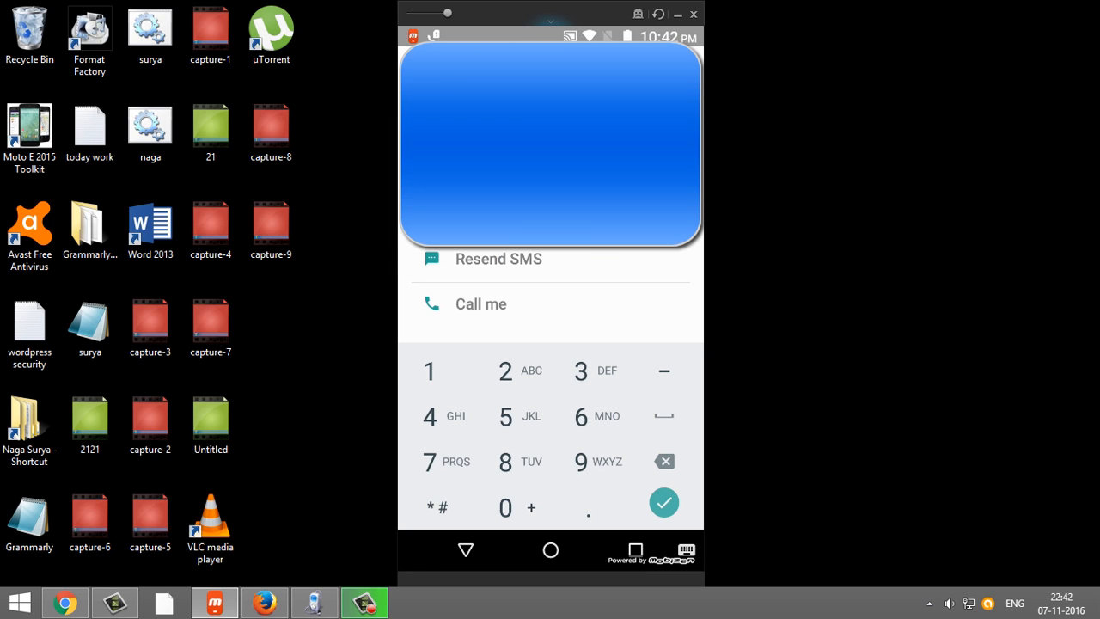
{"action": "left_click", "coordinate": [663, 502]}
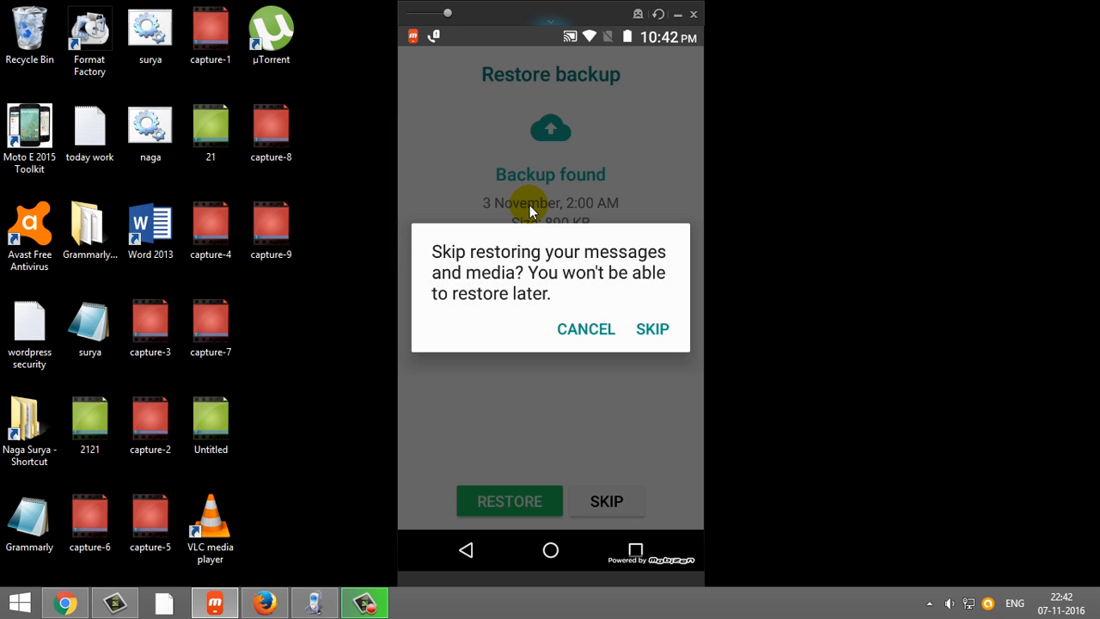
Confirm skipping the message and media restore, then show the CONTACTS list.
{"action": "left_click", "coordinate": [651, 329]}
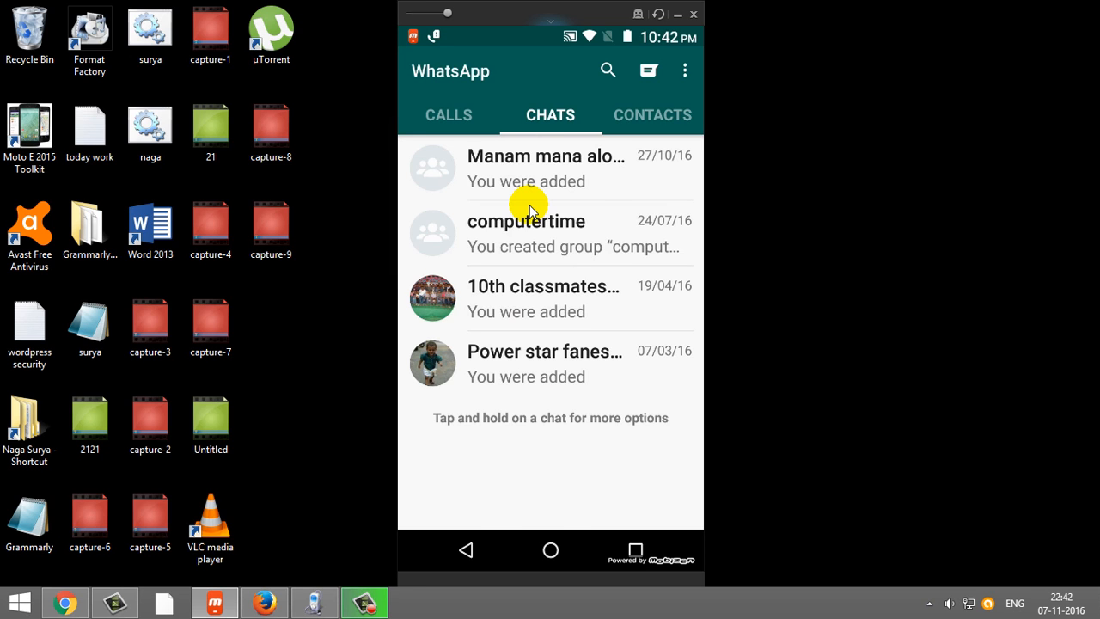
{"action": "left_click", "coordinate": [651, 114]}
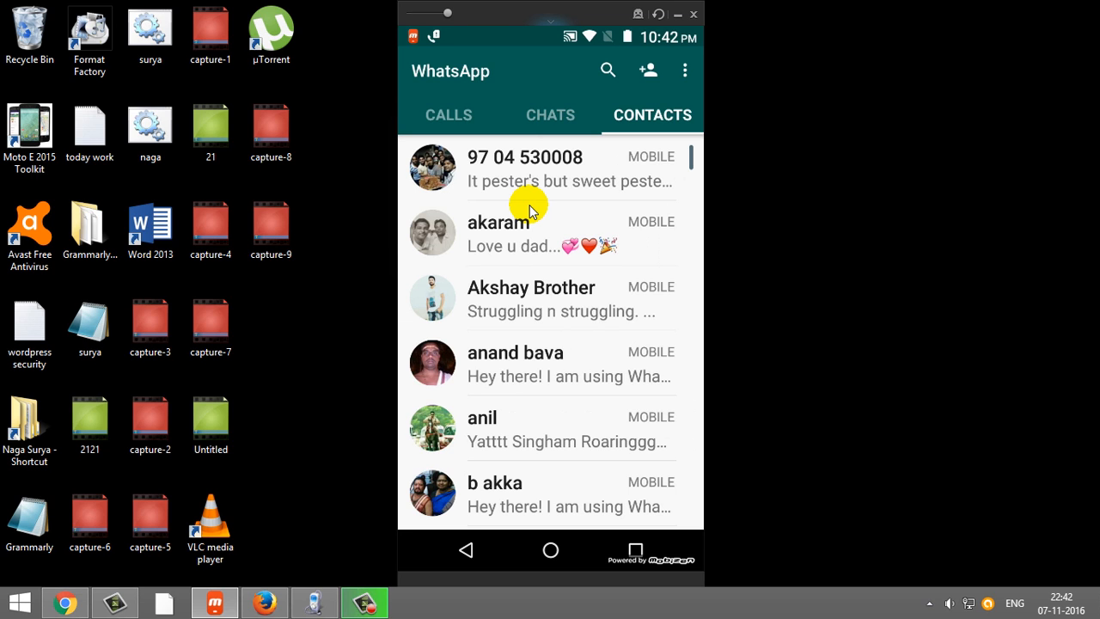
Scroll down the contacts list and open the chat with Jalsa.
{"action": "scroll", "scroll_direction": "down", "scroll_amount": 3}
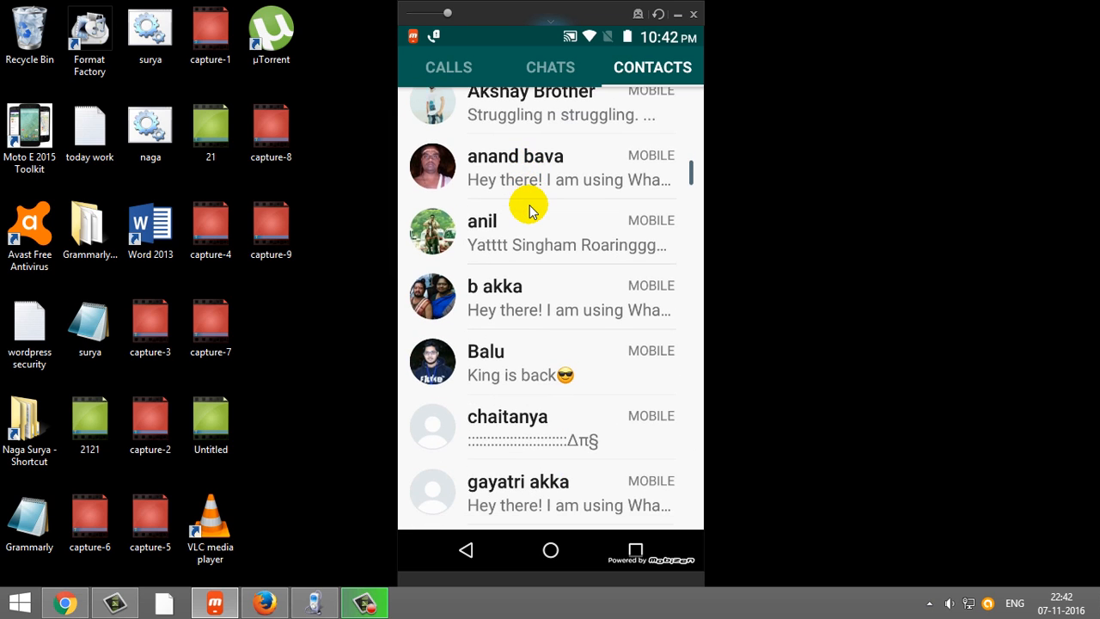
{"action": "scroll", "scroll_direction": "down", "scroll_amount": 3}
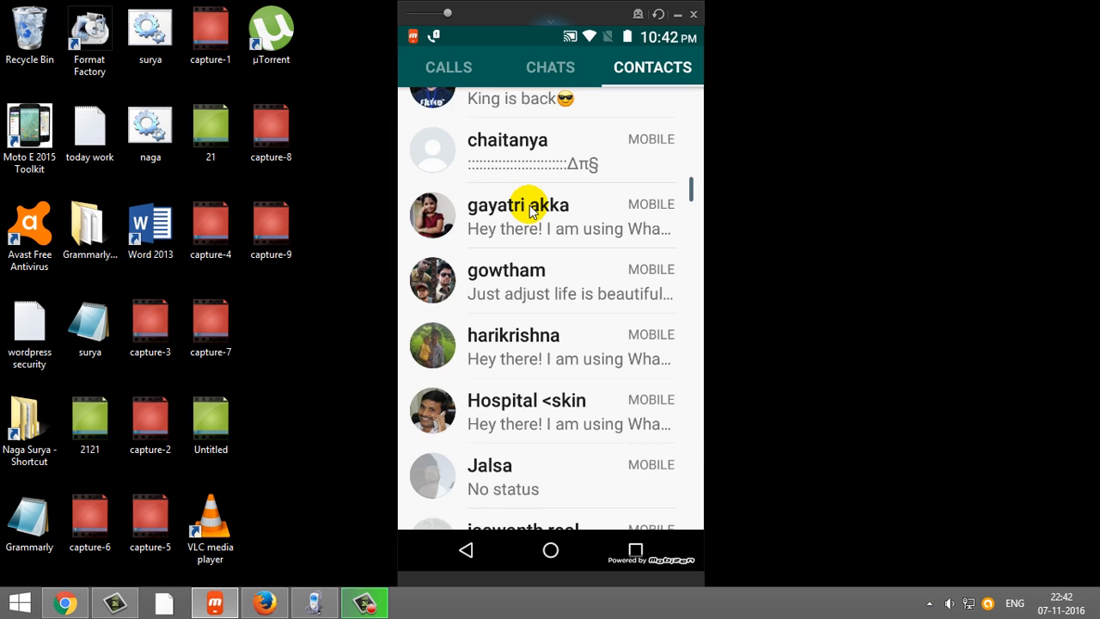
{"action": "scroll", "scroll_direction": "down", "scroll_amount": 3}
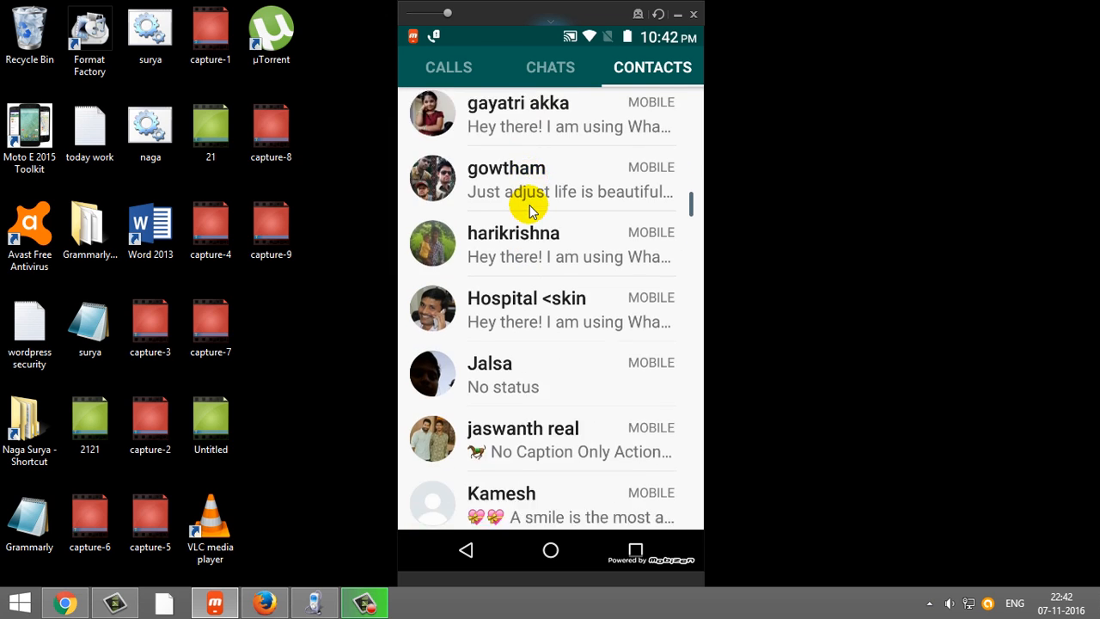
{"action": "scroll", "scroll_direction": "down", "scroll_amount": 3}
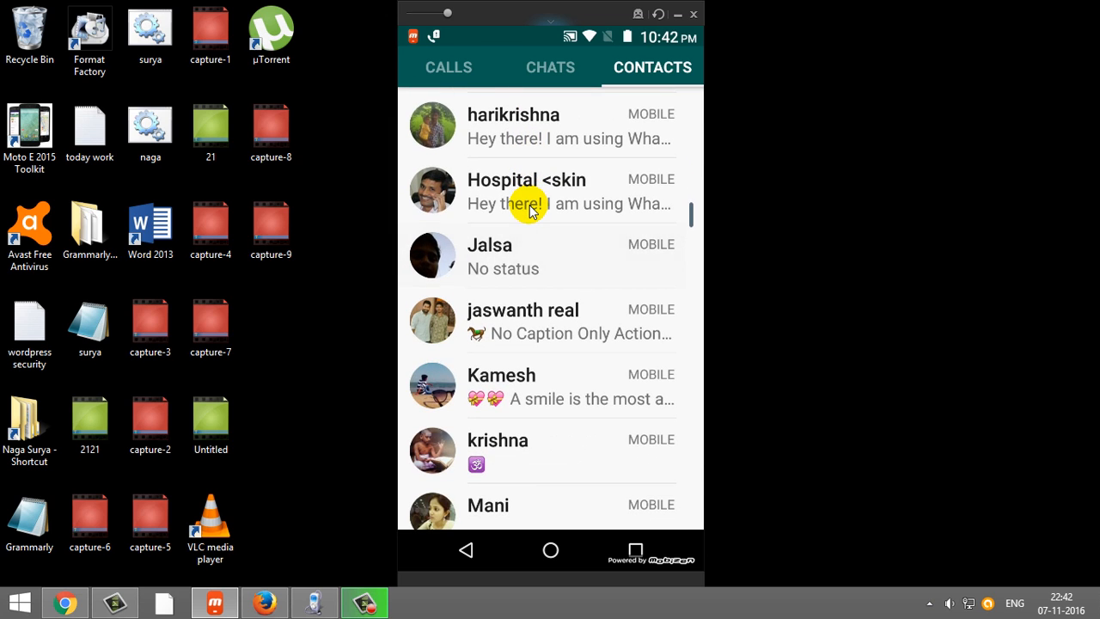
{"action": "left_click", "coordinate": [490, 256]}
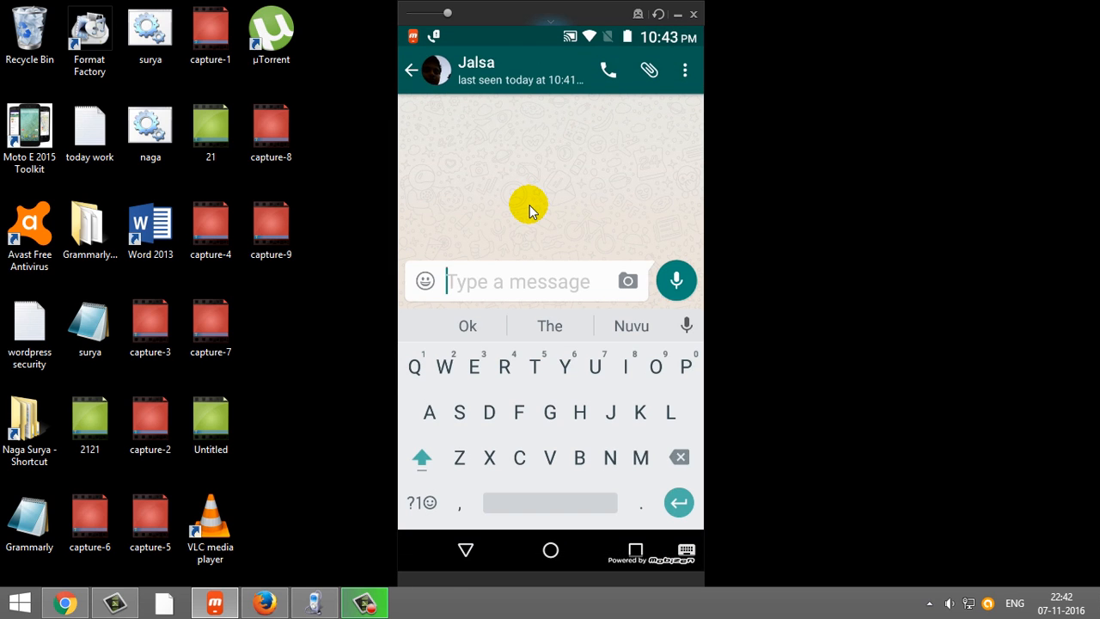
Place a video call to Jalsa from the chat header, then end it.
{"action": "left_click", "coordinate": [607, 70]}
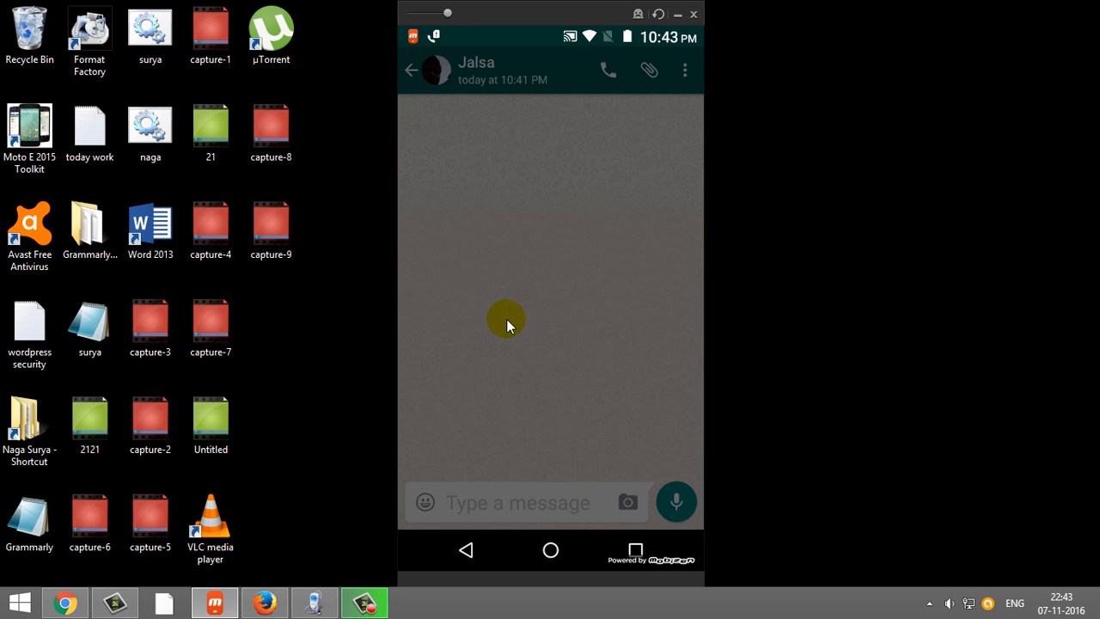
{"action": "left_click", "coordinate": [627, 502]}
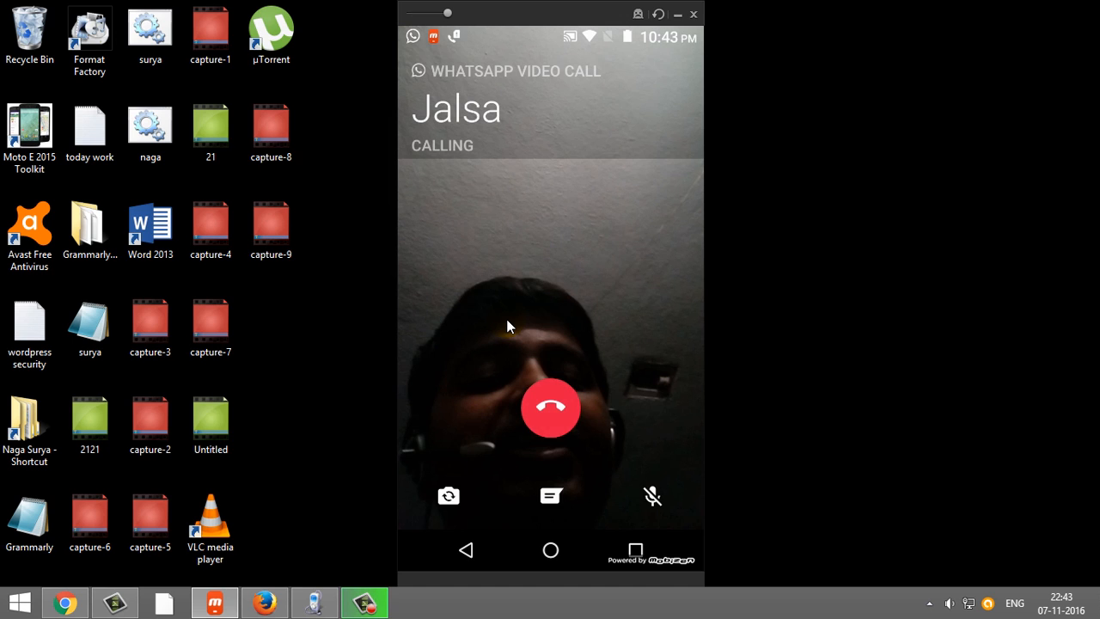
{"action": "left_click", "coordinate": [549, 408]}
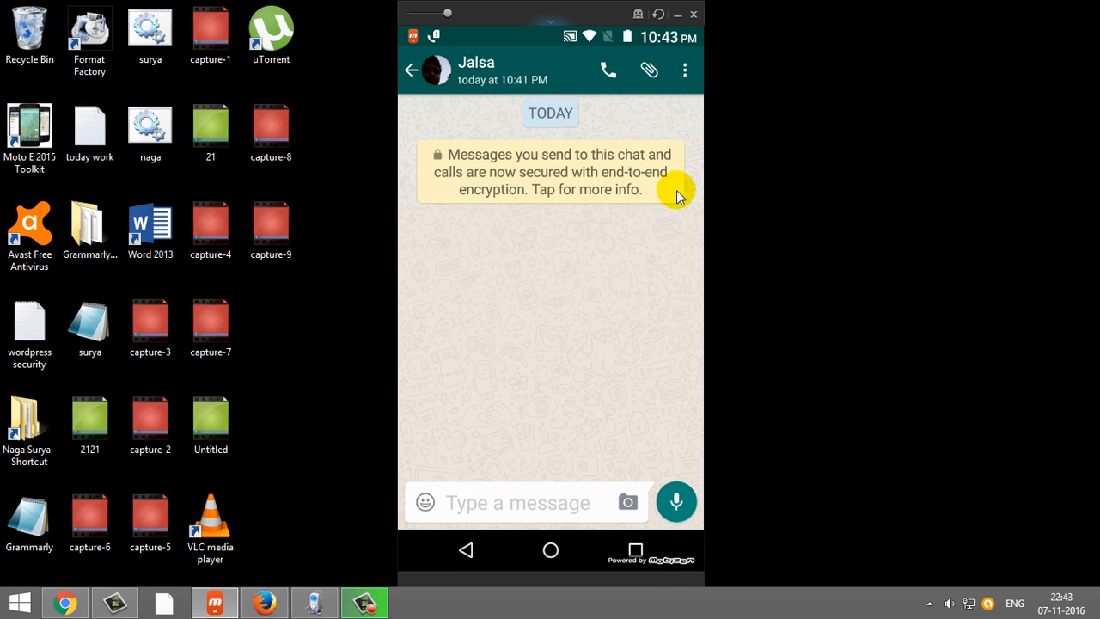
{"action": "mouse_move", "coordinate": [566, 278]}
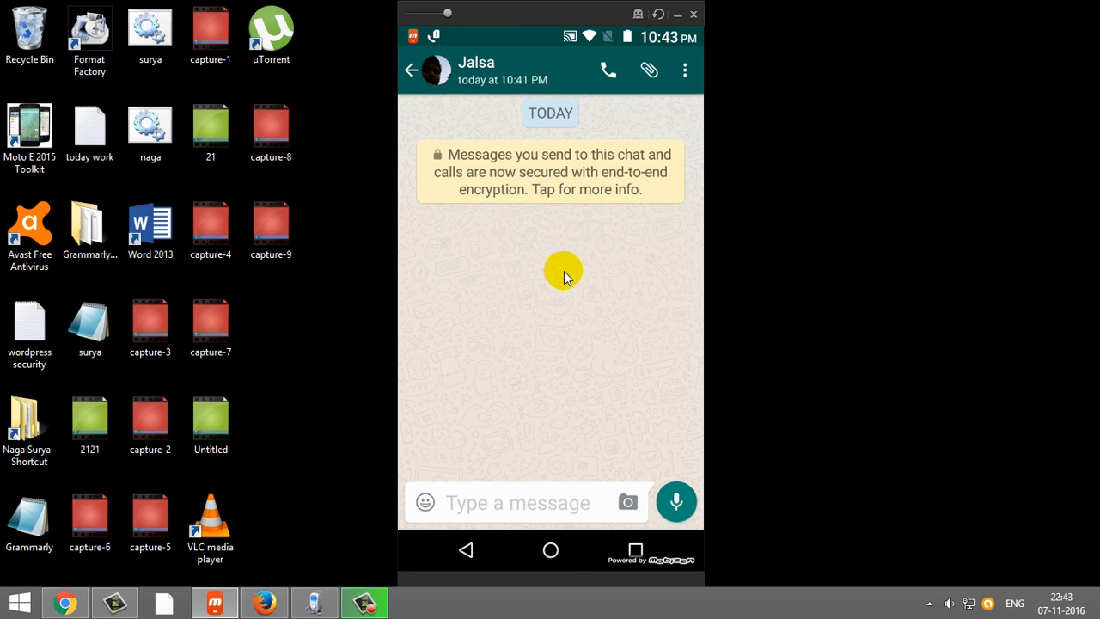